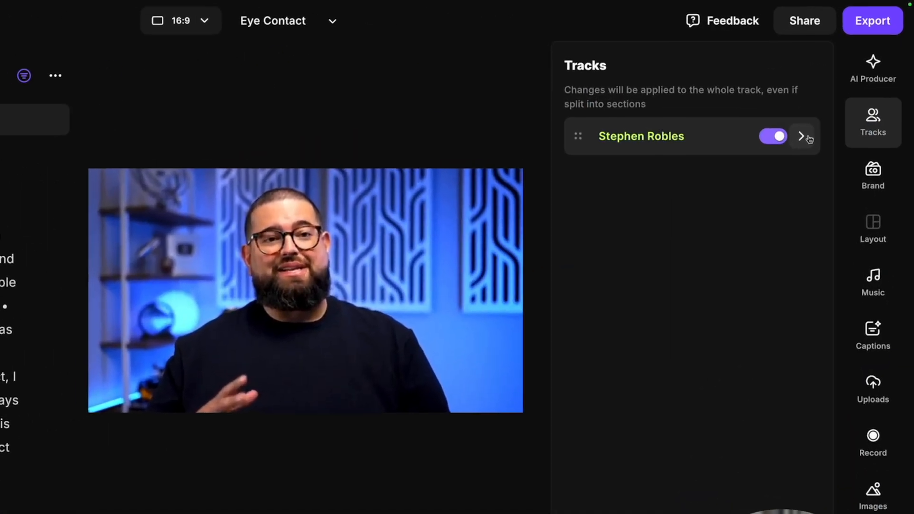
Leave the editor for the Projects library listing Eye Contact and other projects.
click(803, 135)
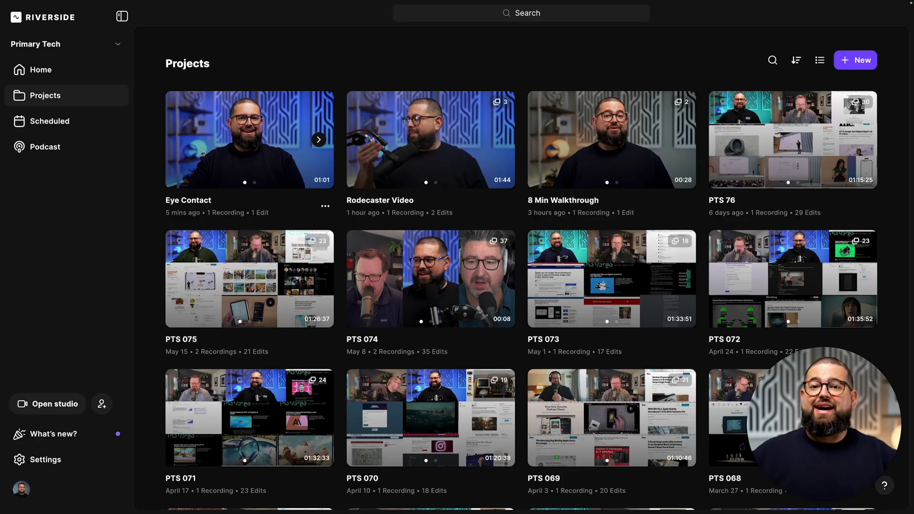
Open the Eye Contact project and start a New Edit of its recording.
click(249, 139)
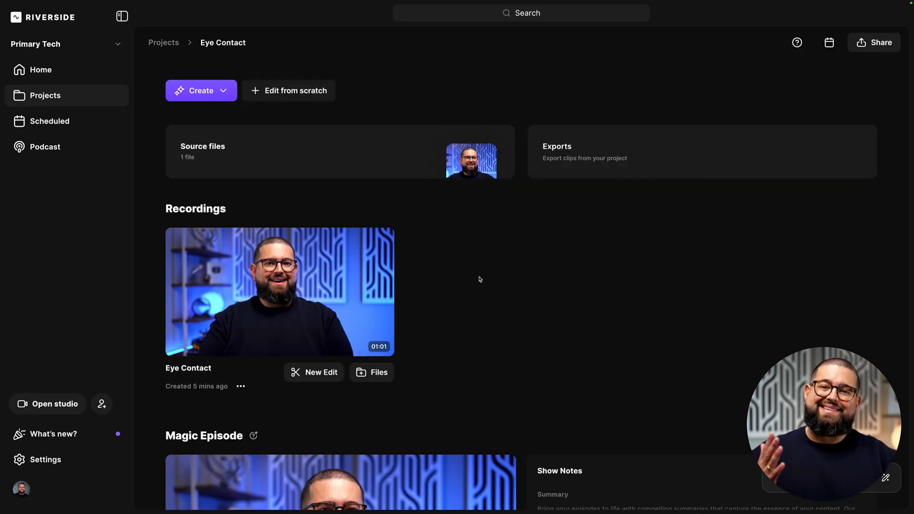
click(314, 372)
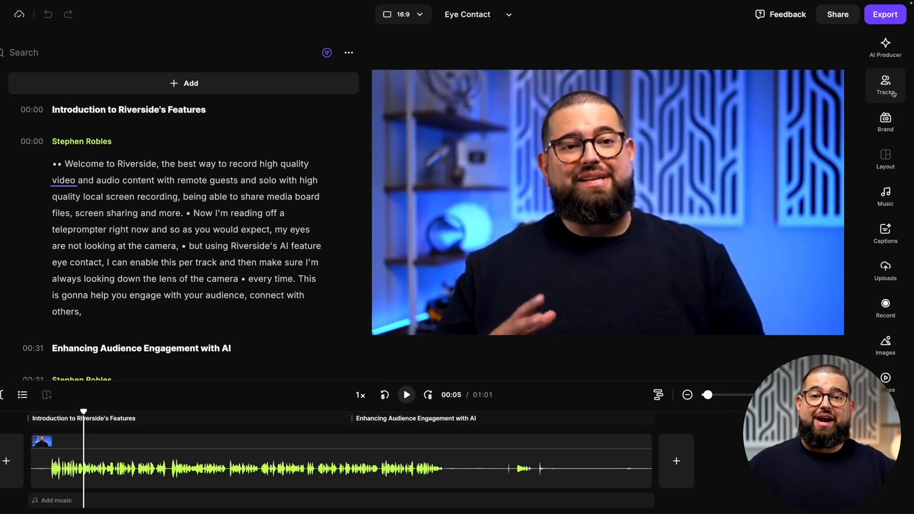
Switch on Eye contact for the Stephen Robles track in the Tracks panel.
click(884, 85)
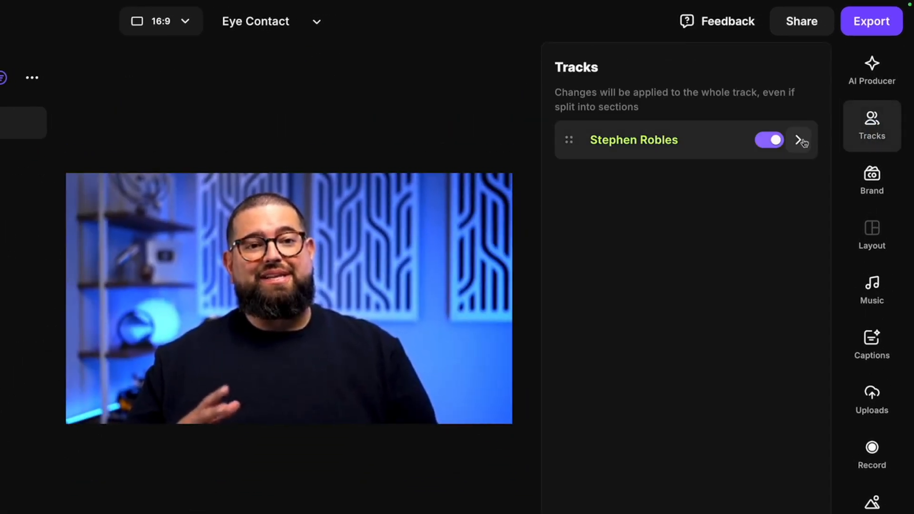
click(801, 140)
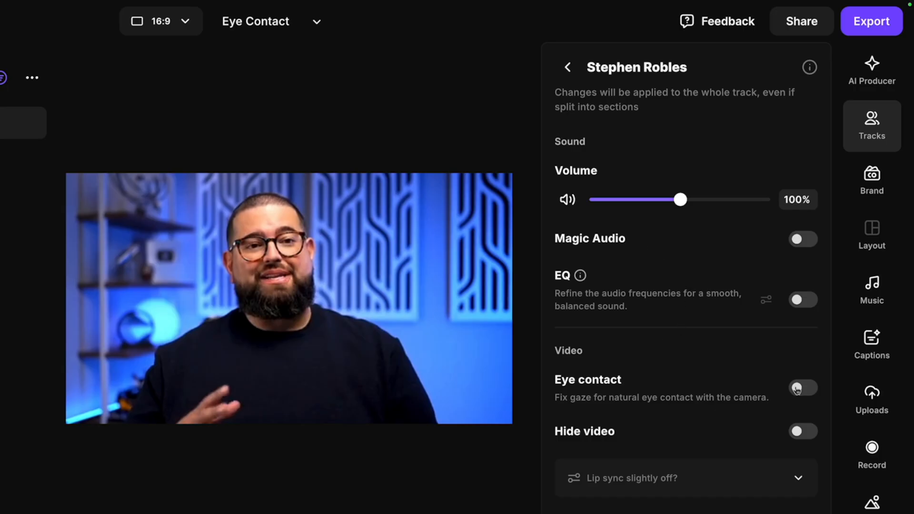
click(802, 388)
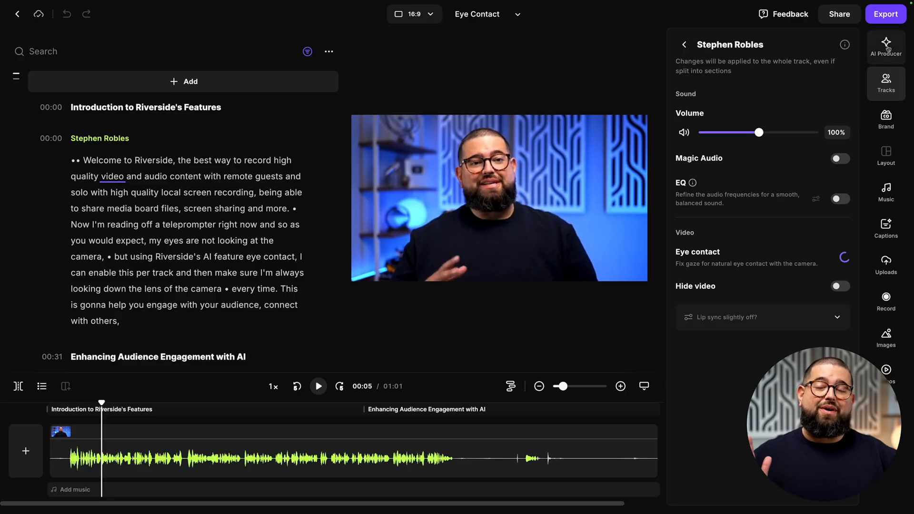
Apply AI Producer's Remove pauses (6 pauses, 22.8s) and Remove filler words.
click(885, 46)
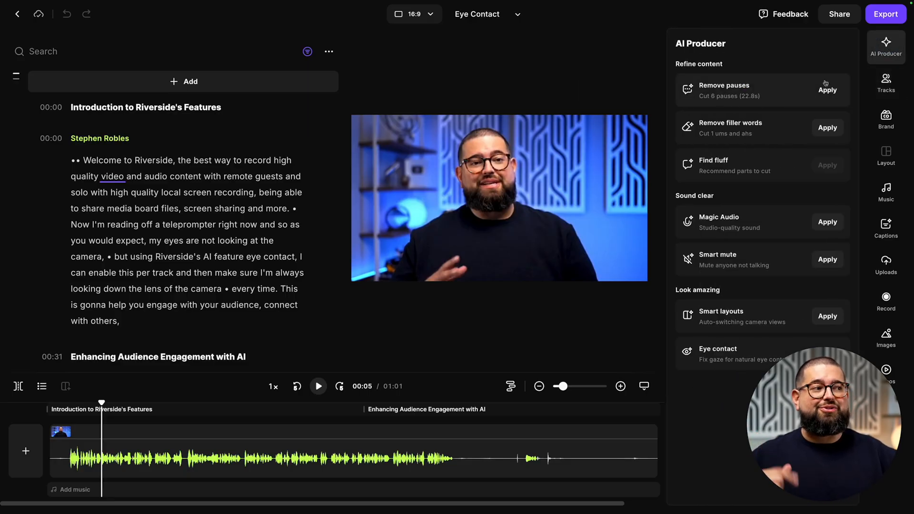
click(827, 89)
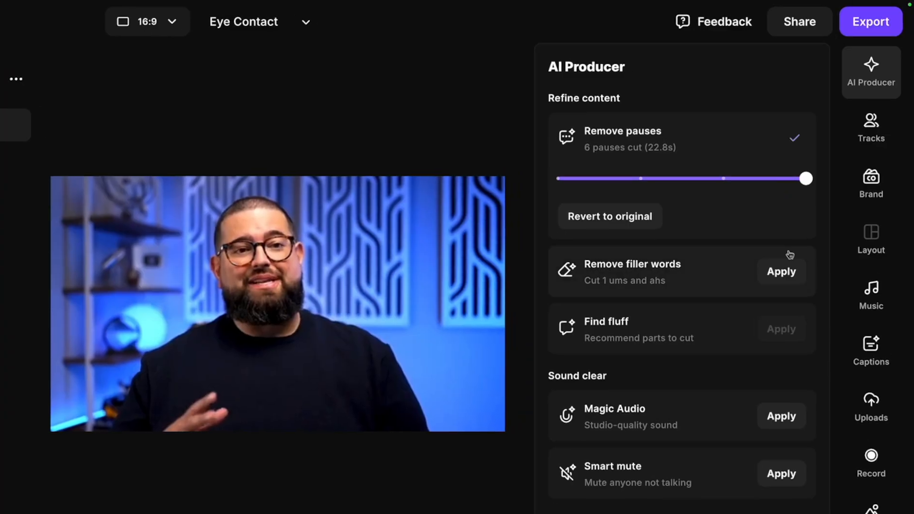
click(780, 271)
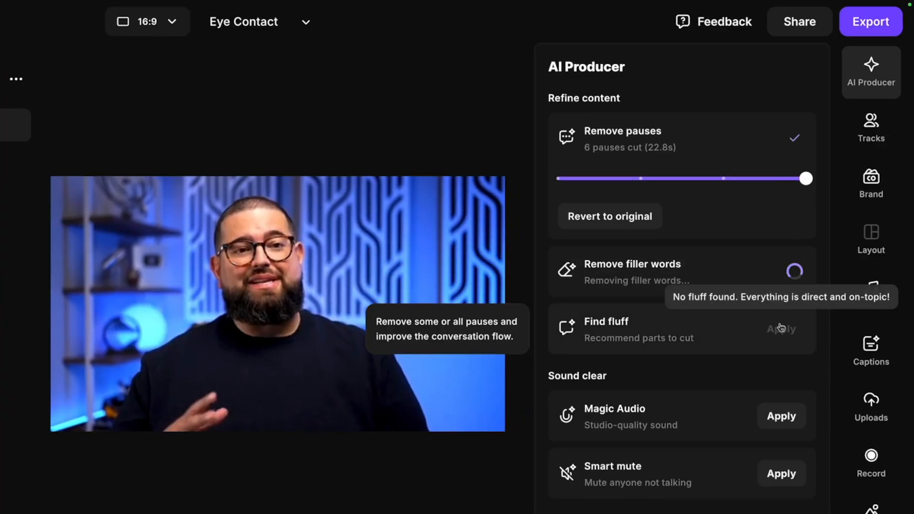